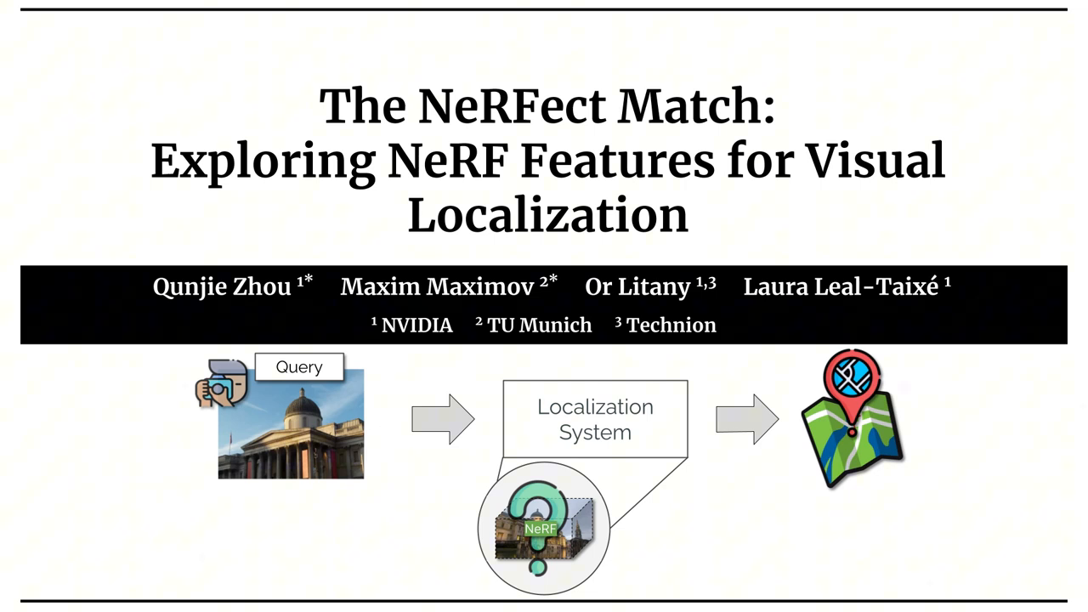
key("Right")
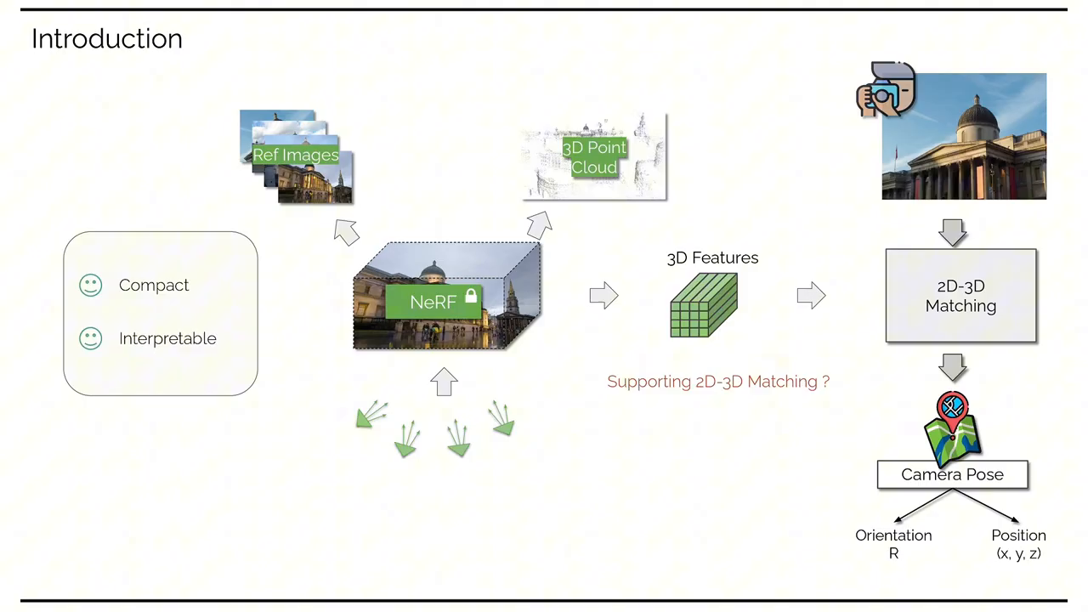
key("right")
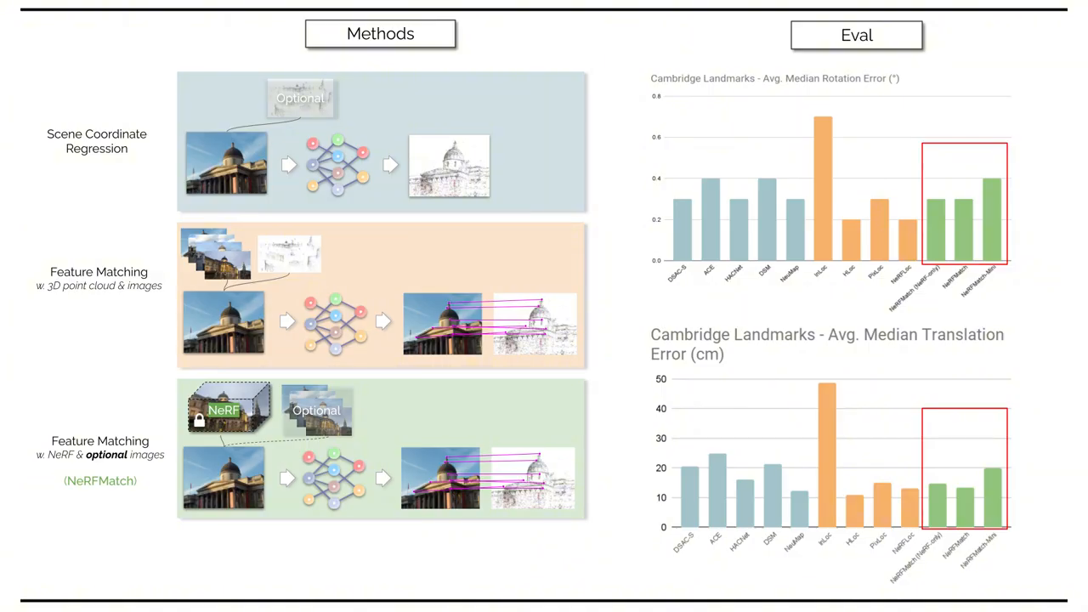
key("Right")
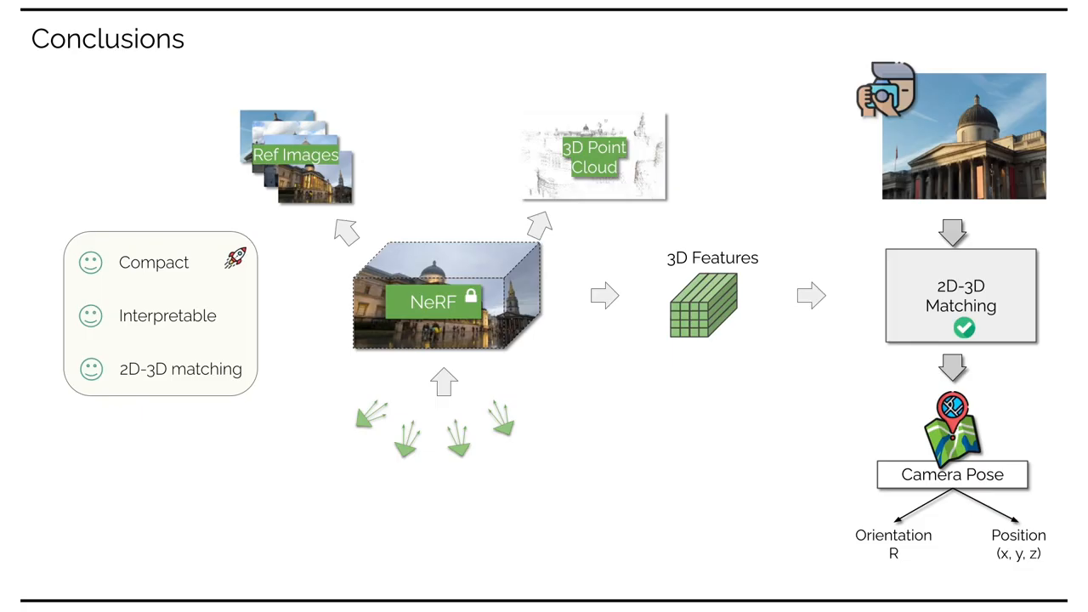